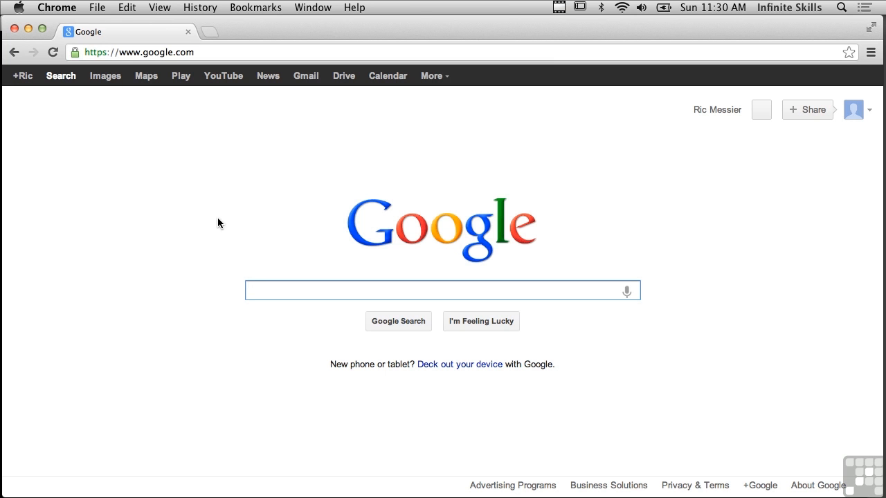
Step: Browse the current Google page in Chrome before navigating away
left_click(443, 291)
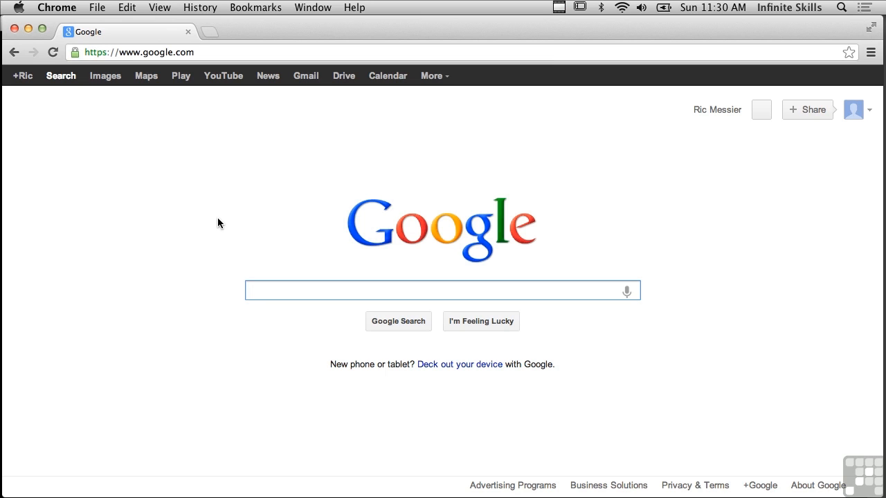
left_click(443, 291)
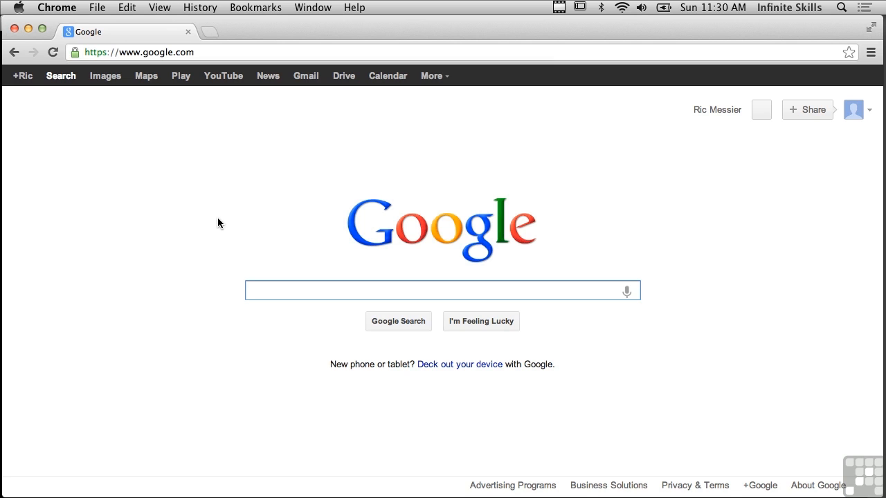
left_click(443, 291)
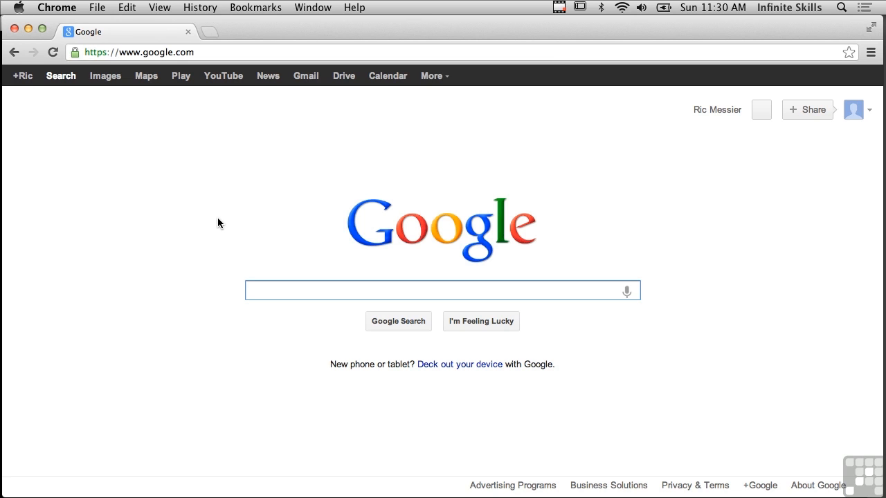
left_click(443, 290)
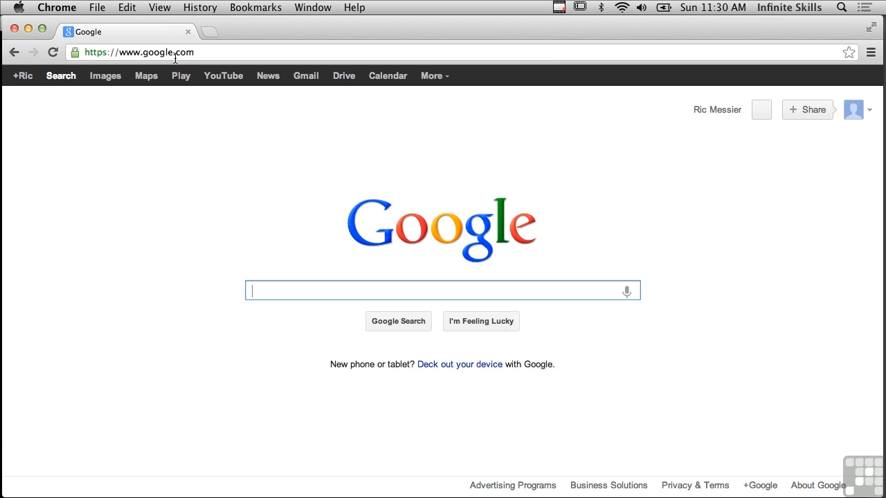
left_click(138, 53)
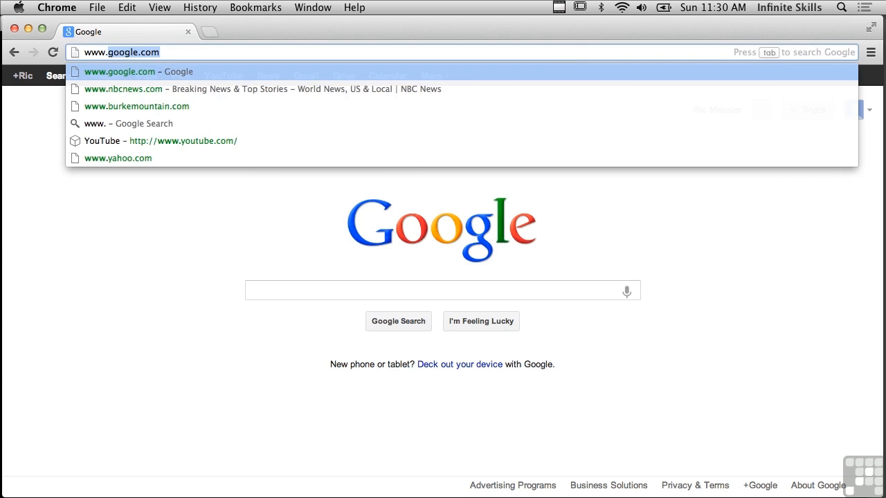
type("www.infinites")
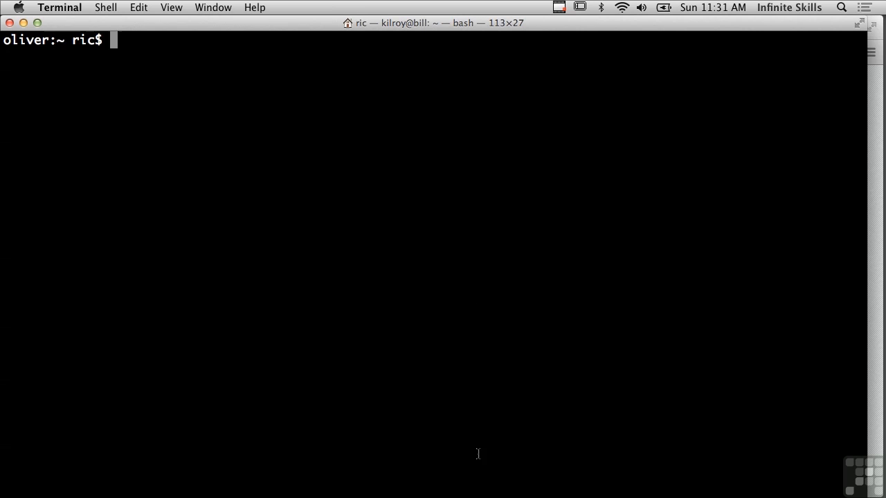
type("ping")
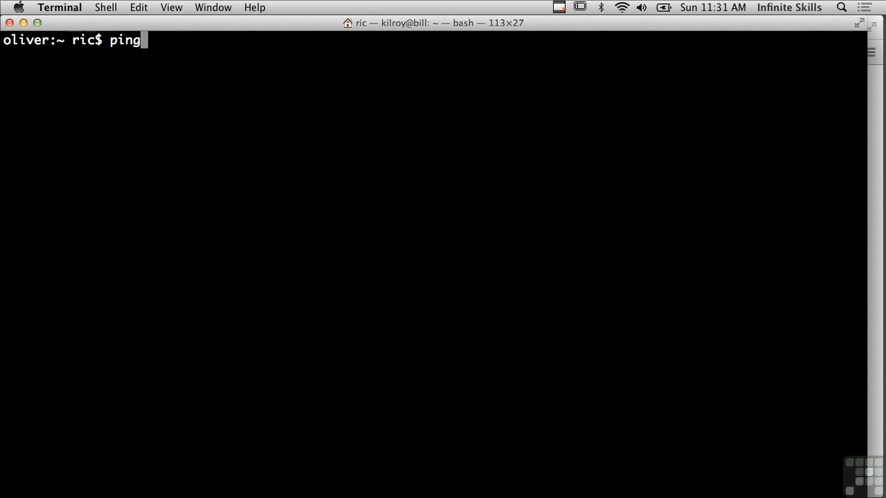
type("www.inf")
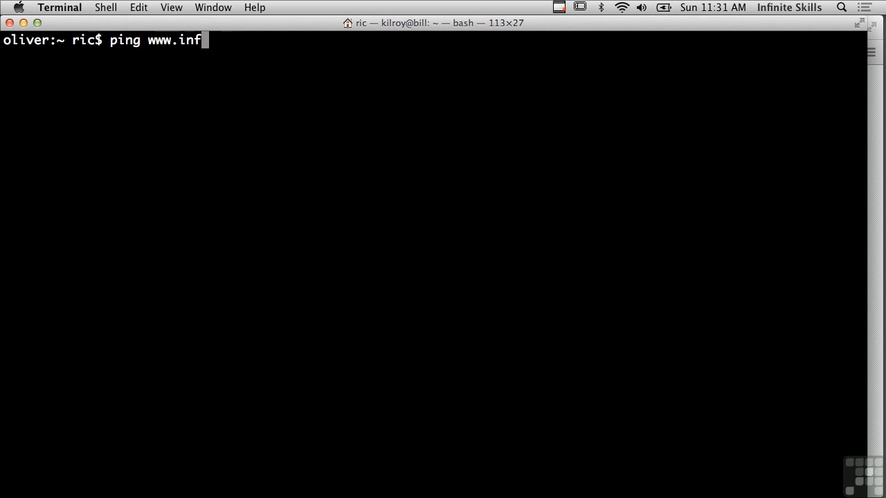
type("initeskills.com")
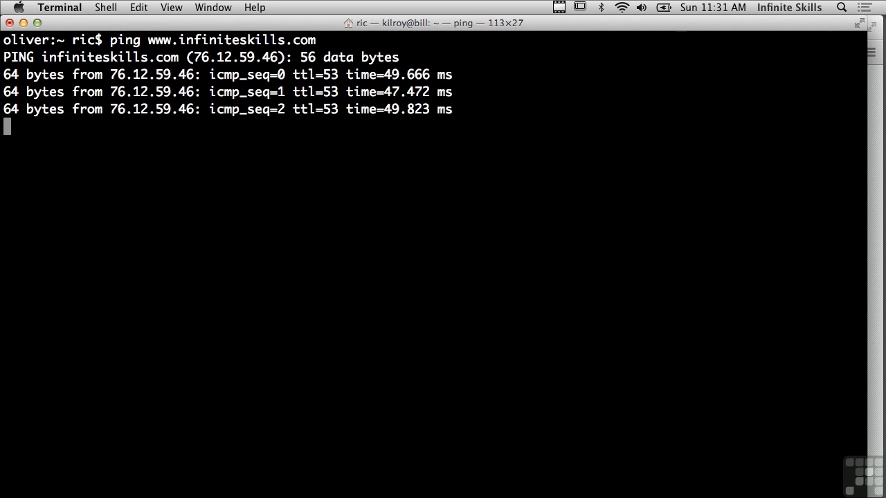
key("ctrl+c")
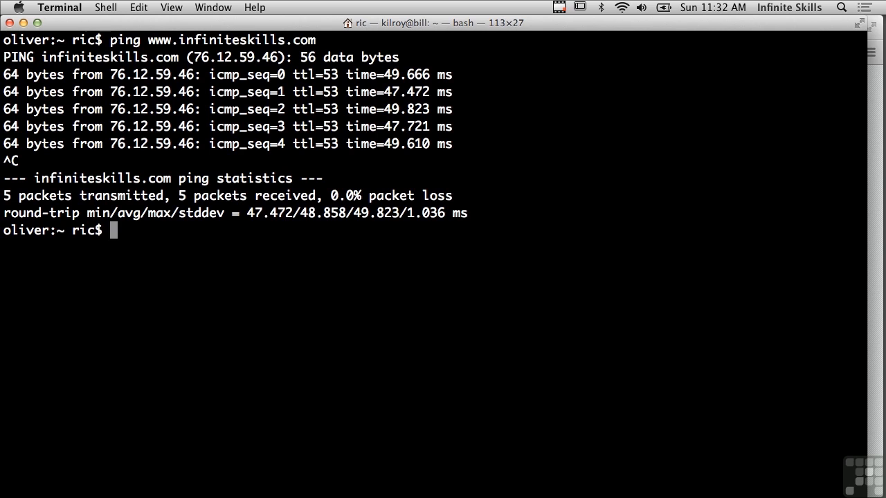
mouse_move(614, 345)
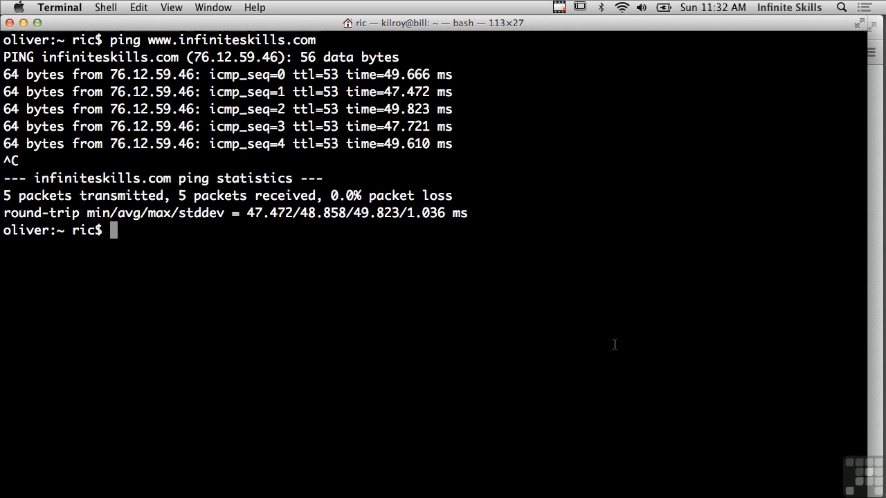
Step: Begin the ssh command for a remote session
type("ssh bill")
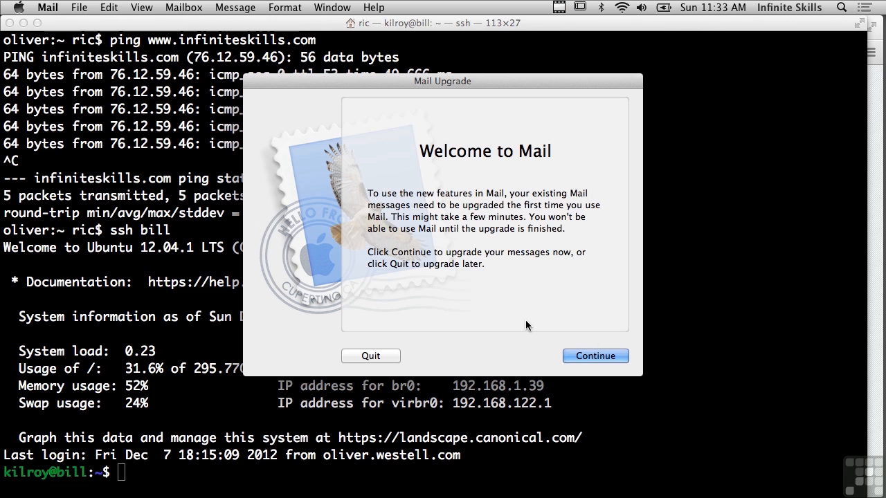
Step: Dismiss Mail's upgrade prompt after the SSH login to the Ubuntu server
left_click(371, 355)
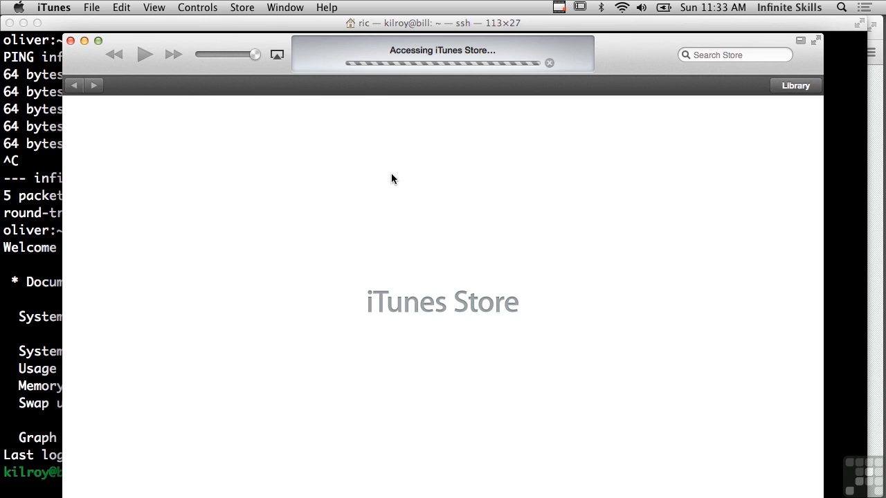
mouse_move(233, 141)
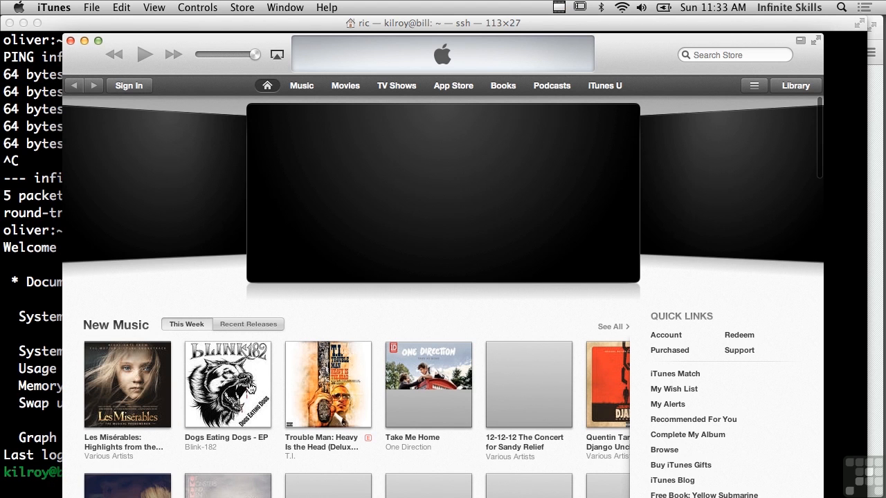
Step: Open the Les Misérables soundtrack album from the iTunes Store's New Music section
scroll("down", 3)
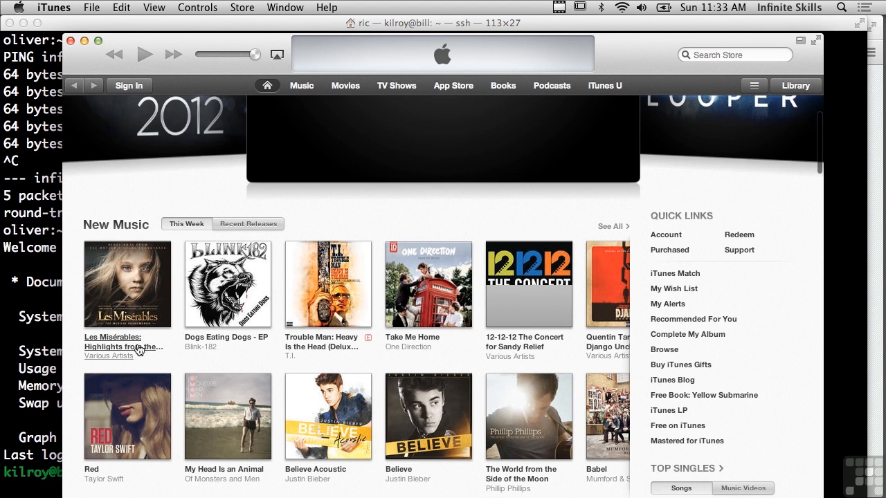
left_click(124, 346)
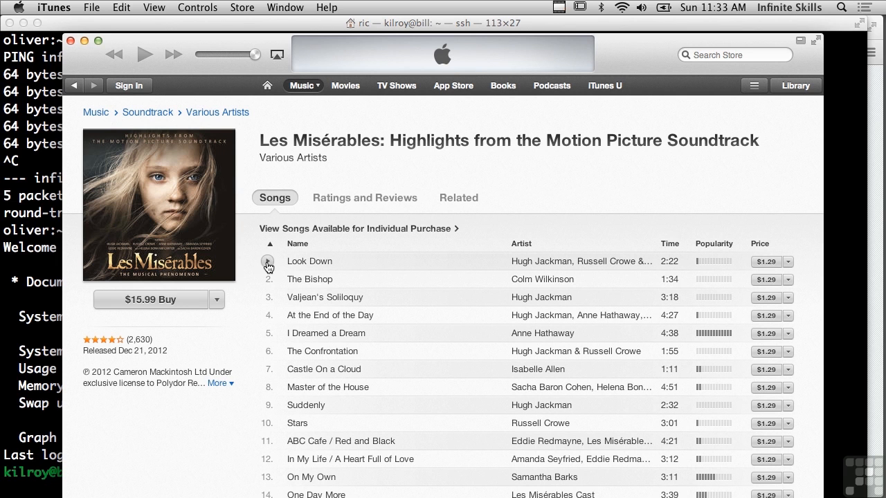
Step: Preview the track Look Down from the album, then stop the preview
left_click(269, 262)
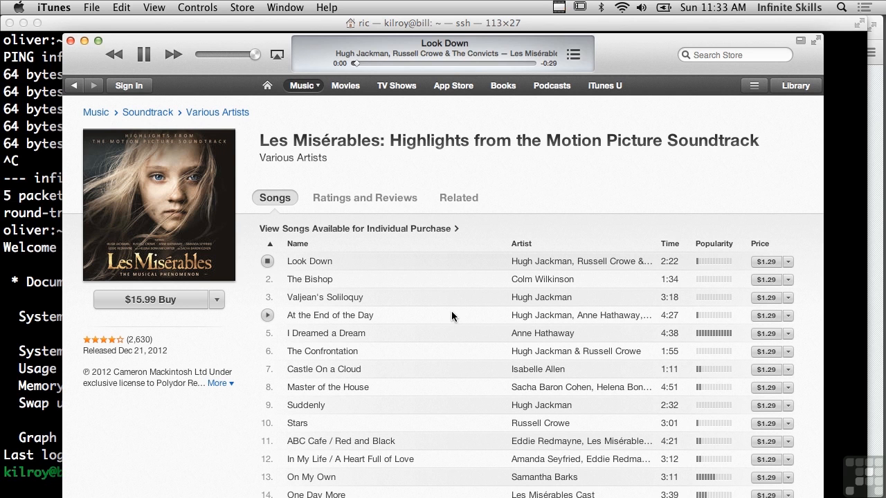
left_click(267, 261)
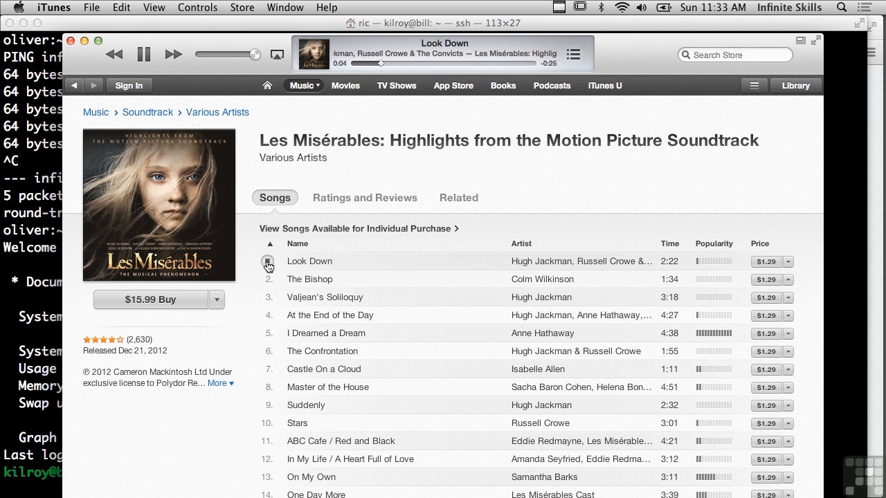
left_click(144, 54)
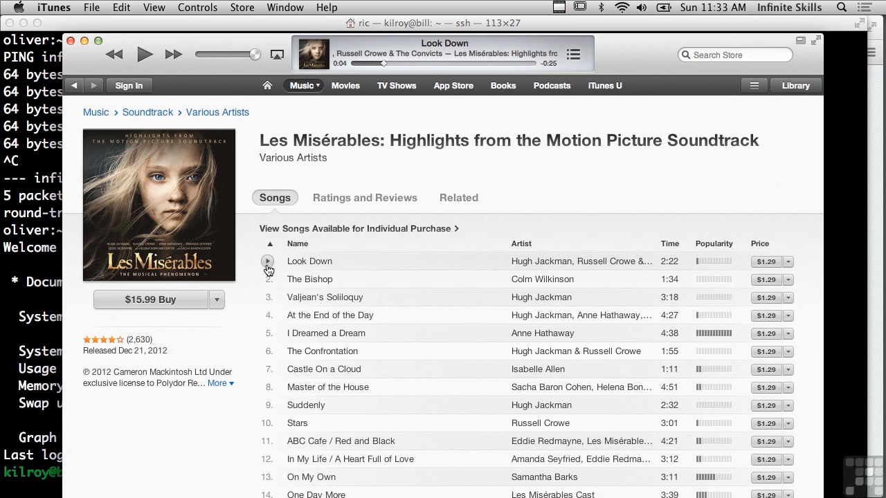